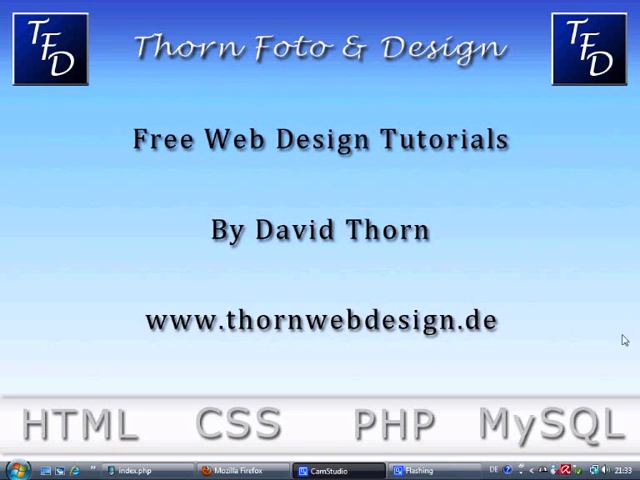
mouse_move(551, 315)
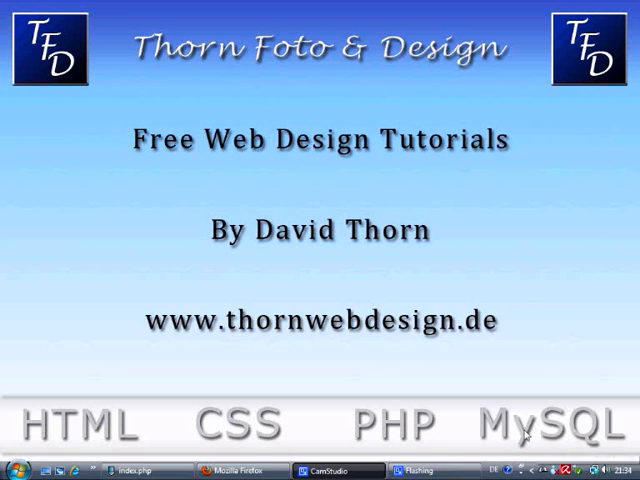
Open the thornwebdesign database in phpMyAdmin to show its test_connect table.
click(228, 470)
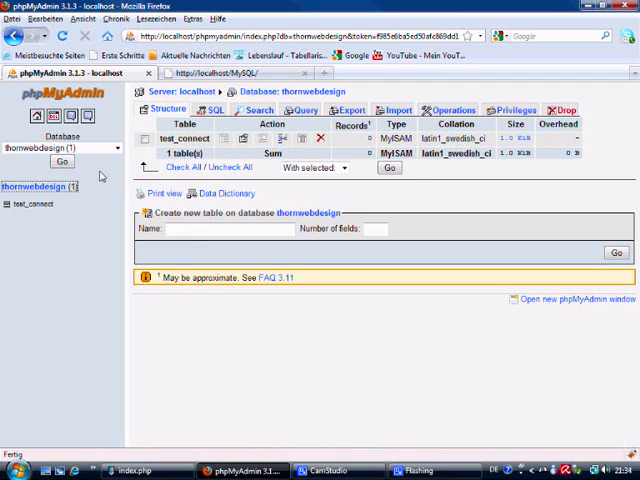
mouse_move(80, 196)
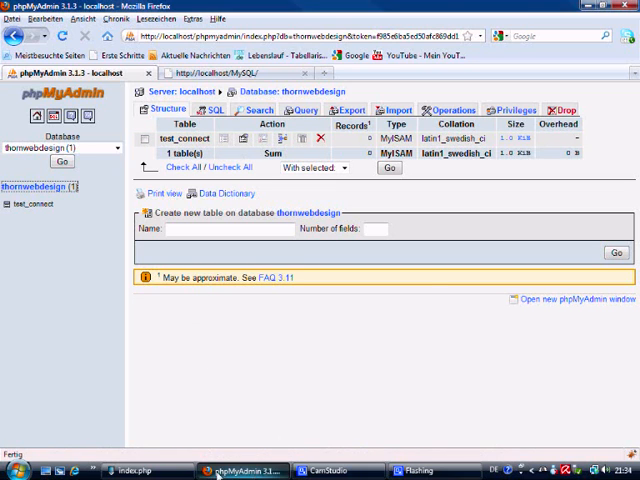
In index.php, write $connect = mysql_connect("localhost","root","").
click(130, 470)
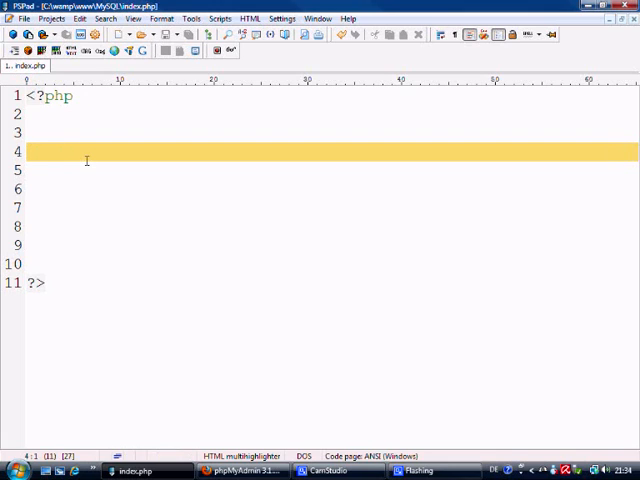
text($connect = mysql)
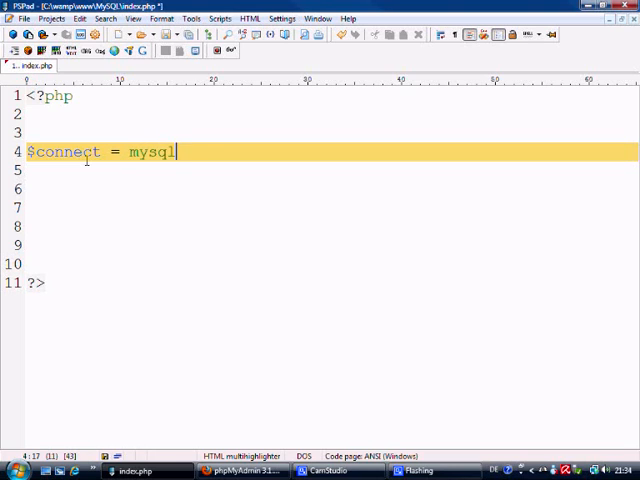
text(_connect)
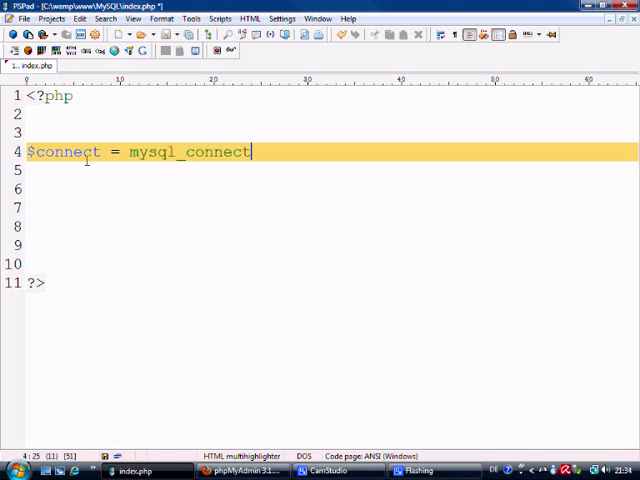
text((""))
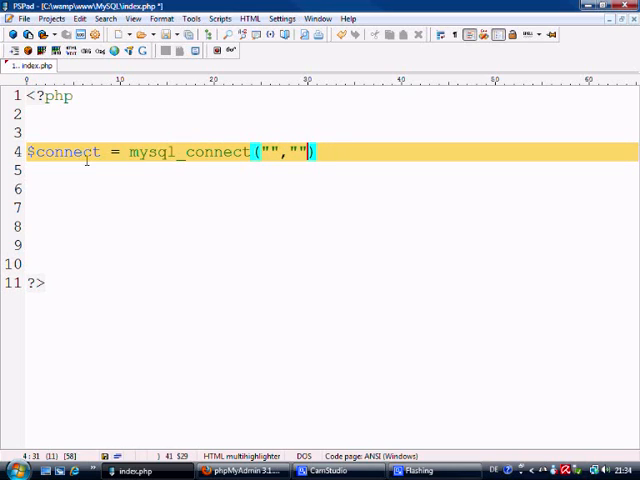
text(,"")
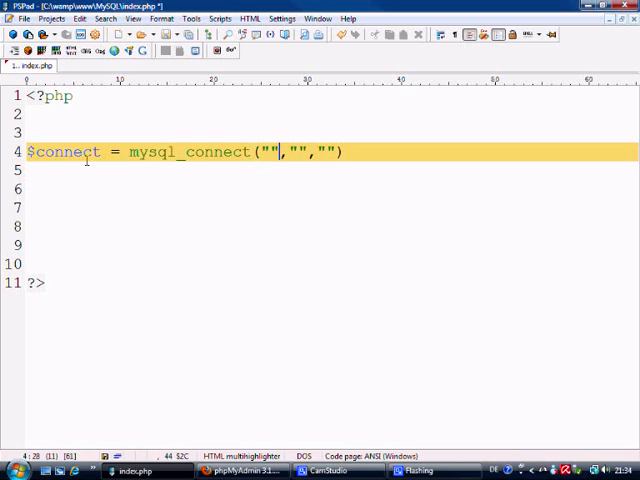
text(localhost)
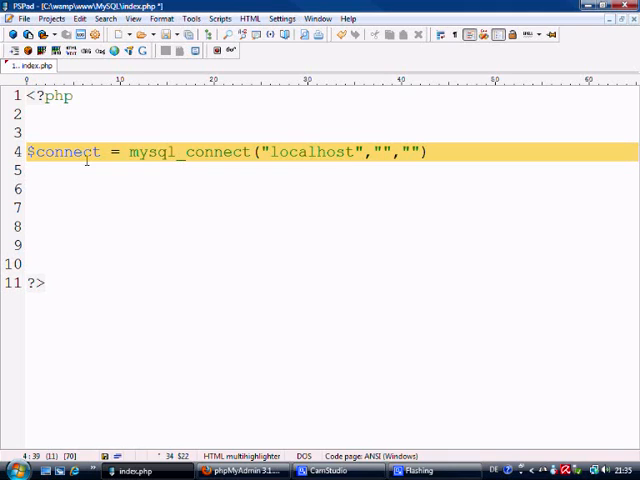
text(root)
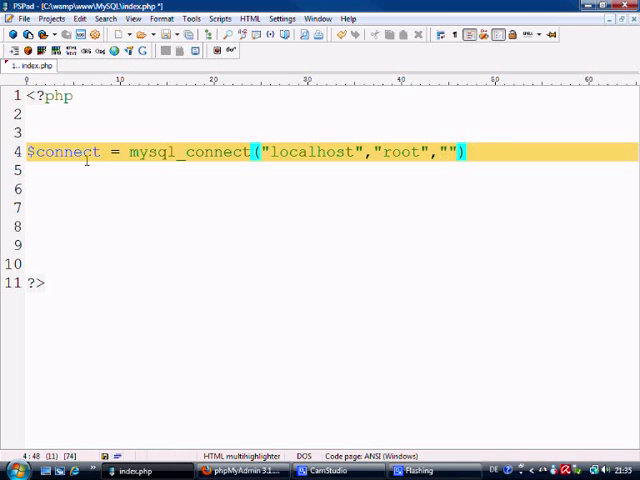
Append or die("this error") to the connect line and start a new line.
text(or)
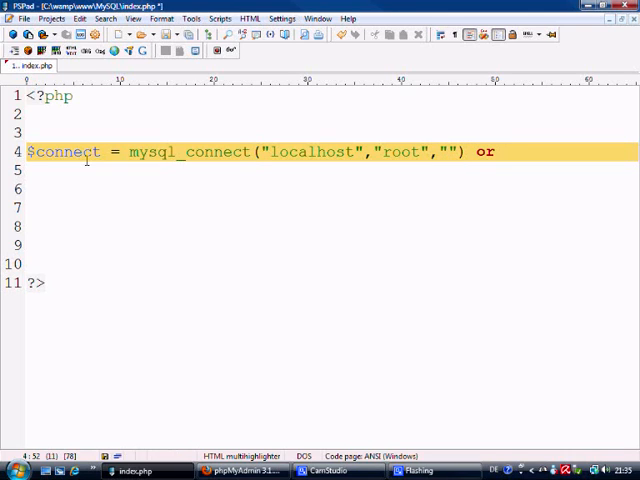
text(die)
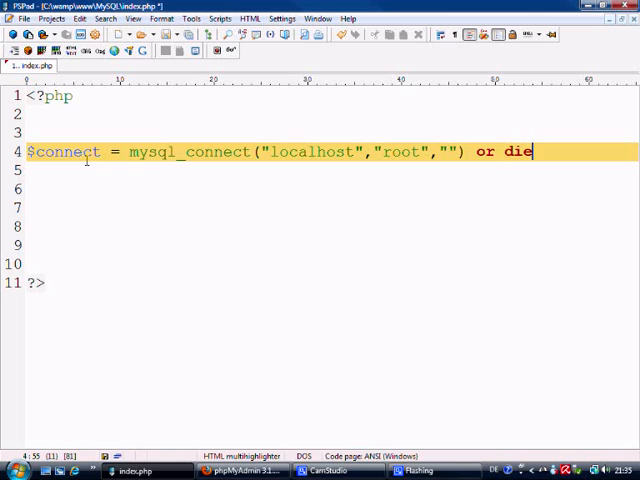
text((""))
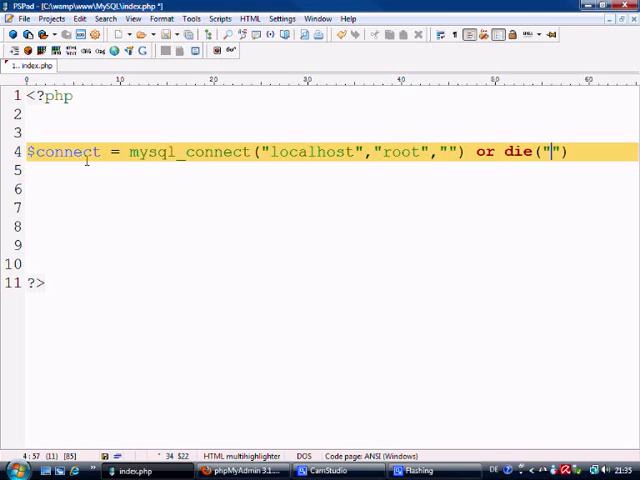
text(this)
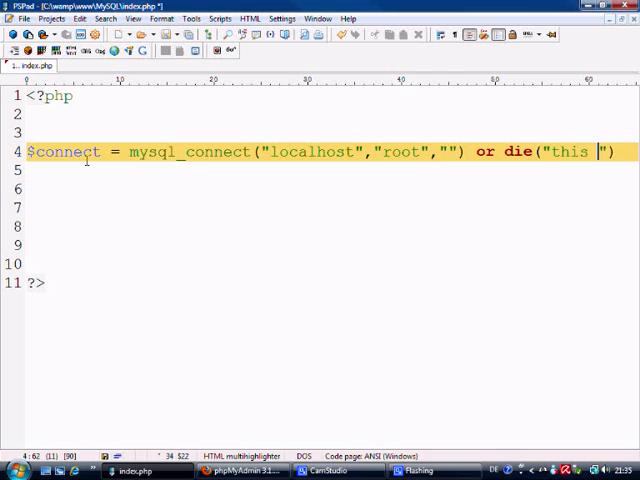
text(error)
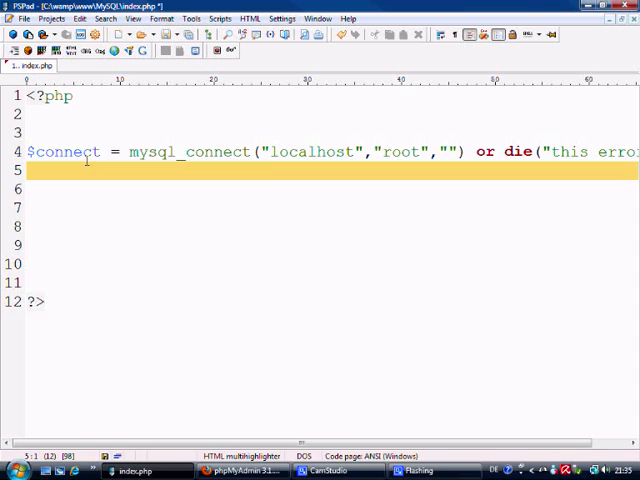
key(Return)
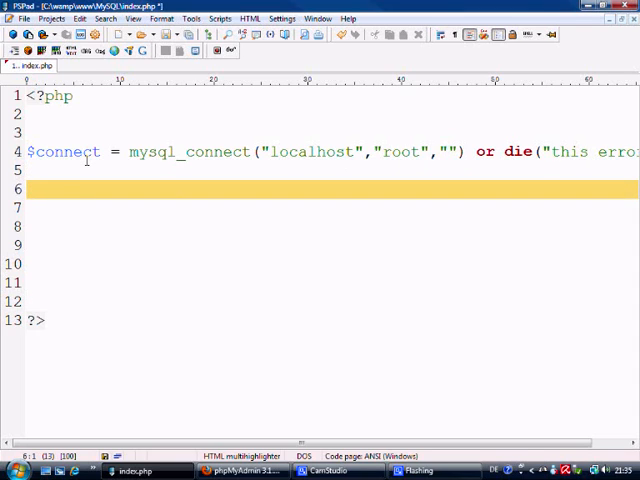
Add mysql_select_db("thornwebdesign"); below the connection, then move to blank line 9.
text(mysql_)
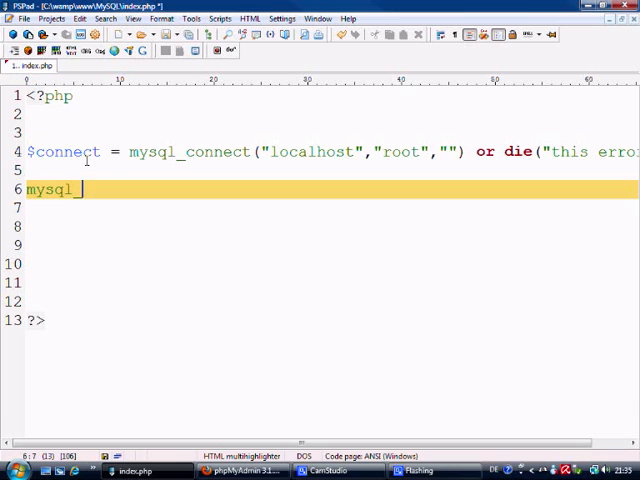
text(_selec)
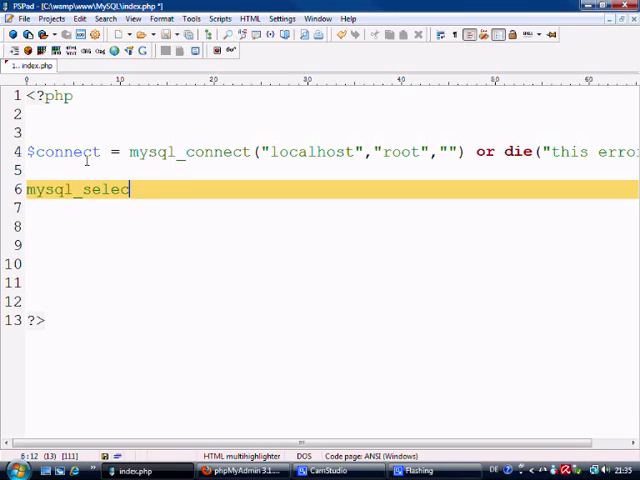
text(t_dbd)
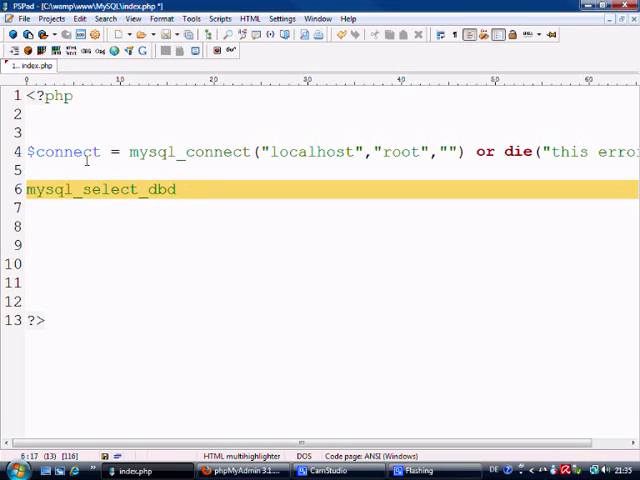
text((""))
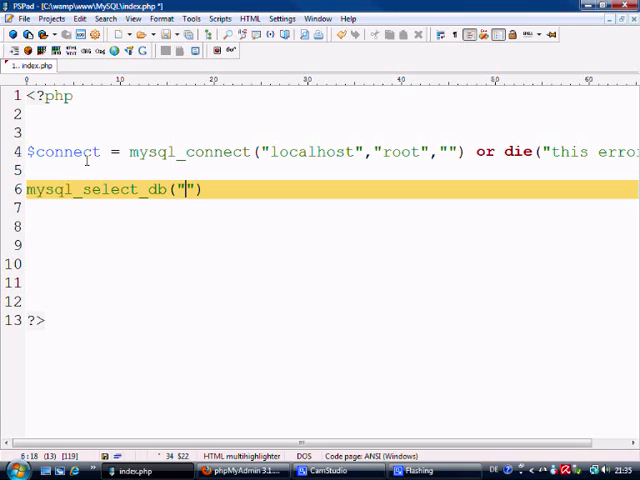
text(thornwebdesign)
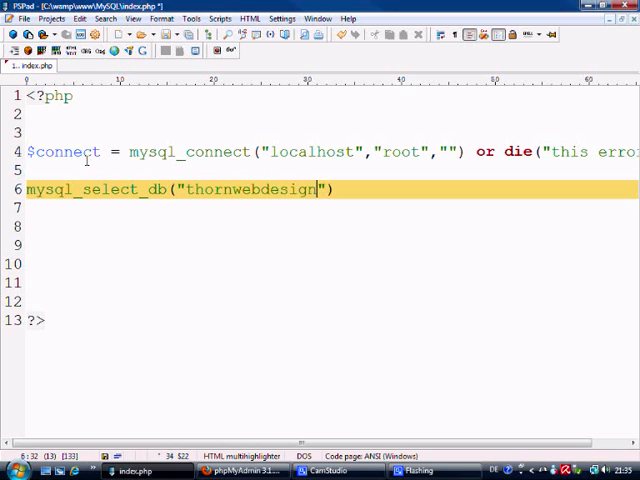
text(;)
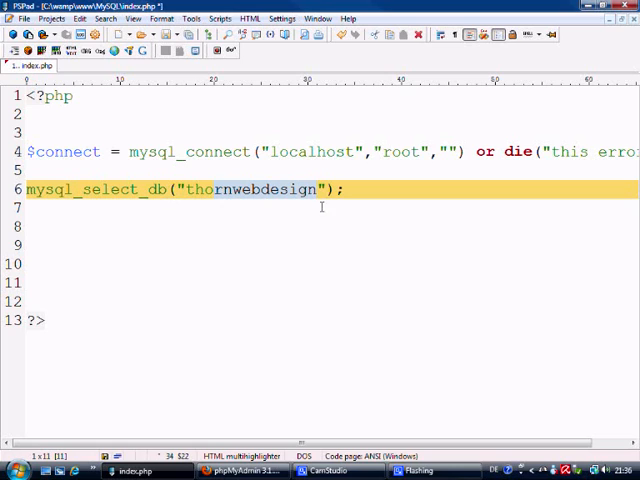
click(44, 320)
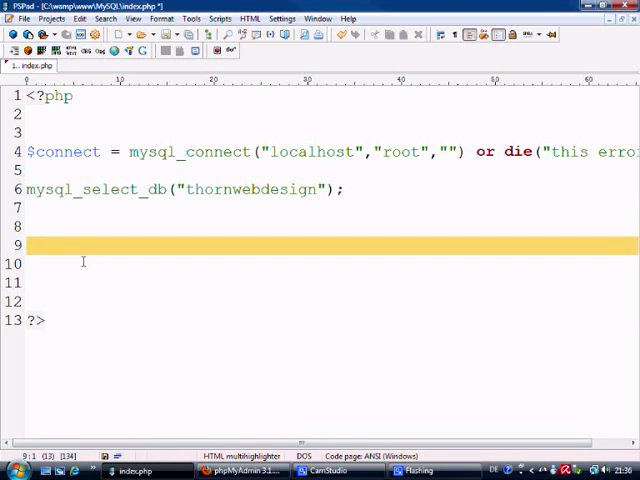
Write if($connect){ echo "yes"; }else{ echo "no"; }.
text(if())
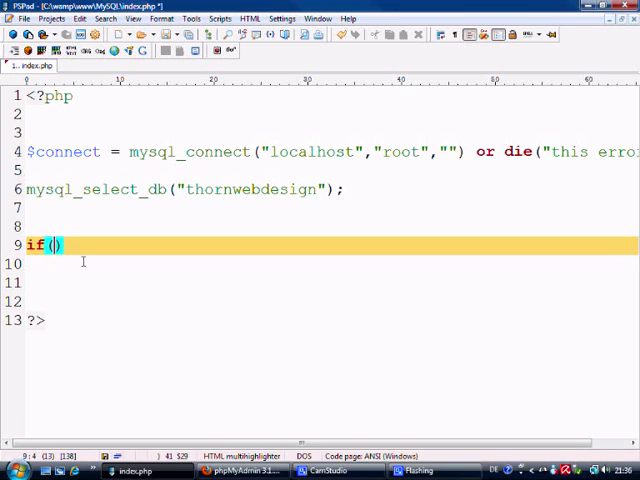
text($connect)
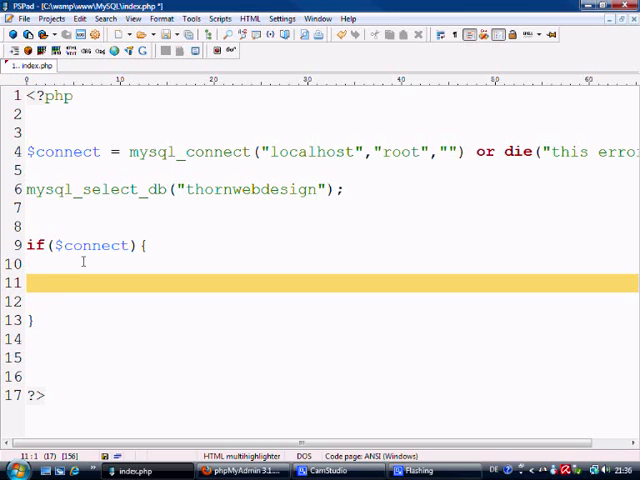
text(echo "yes";)
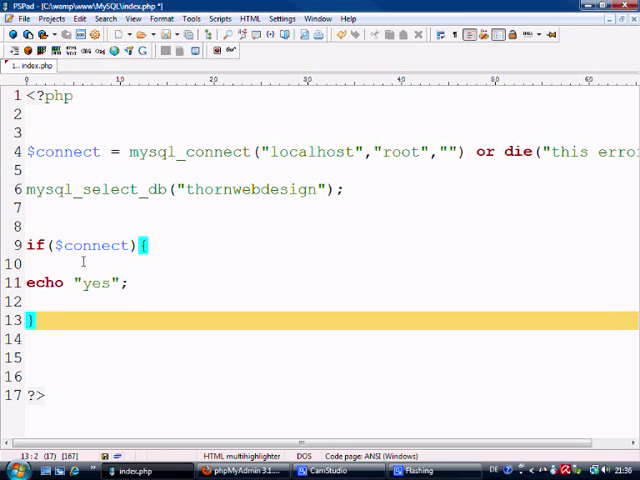
text(else{)
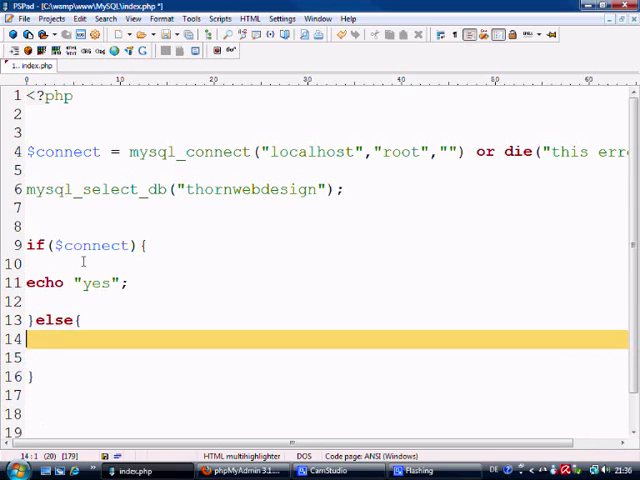
text(echo)
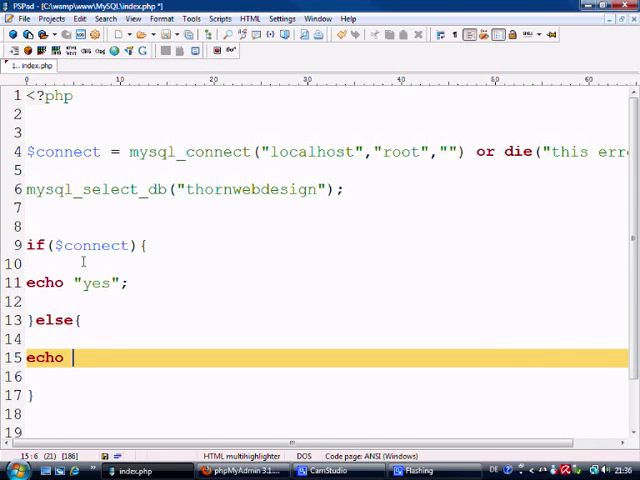
text("no";)
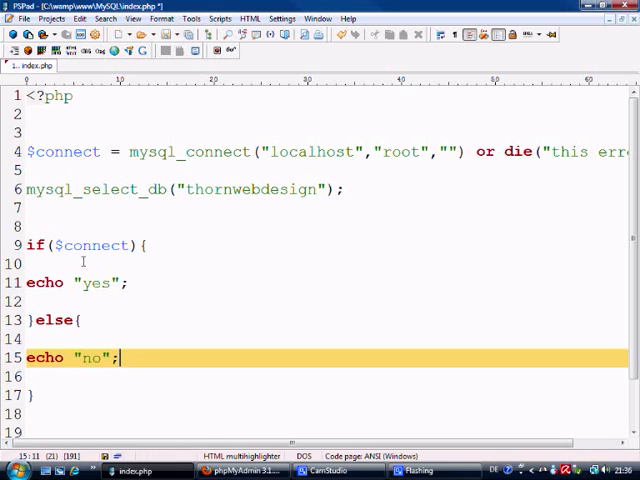
mouse_move(87, 278)
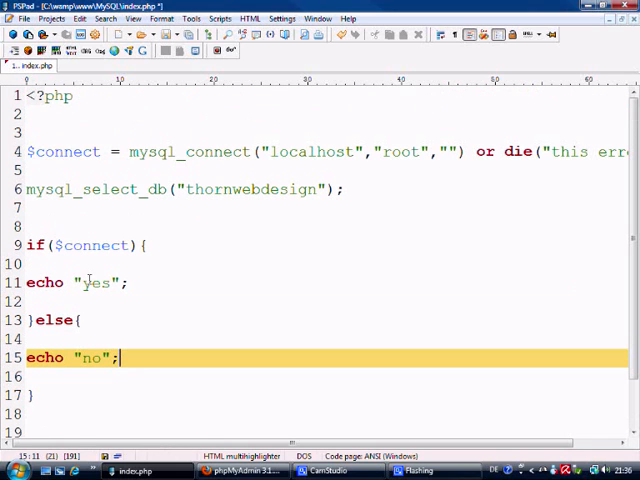
Reload localhost/MySQL in Firefox and see the page print "no".
click(230, 470)
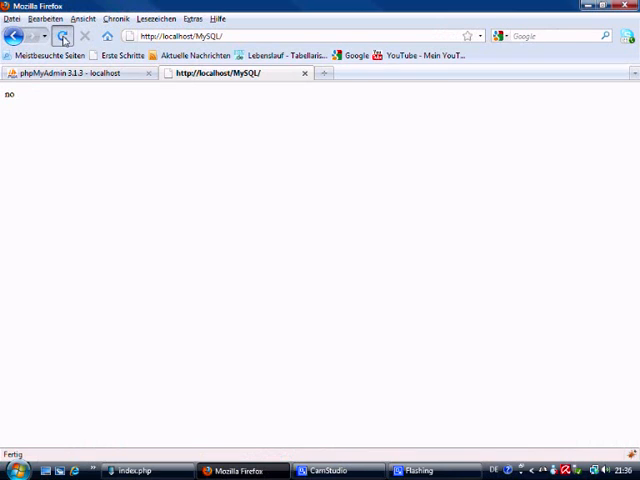
click(62, 35)
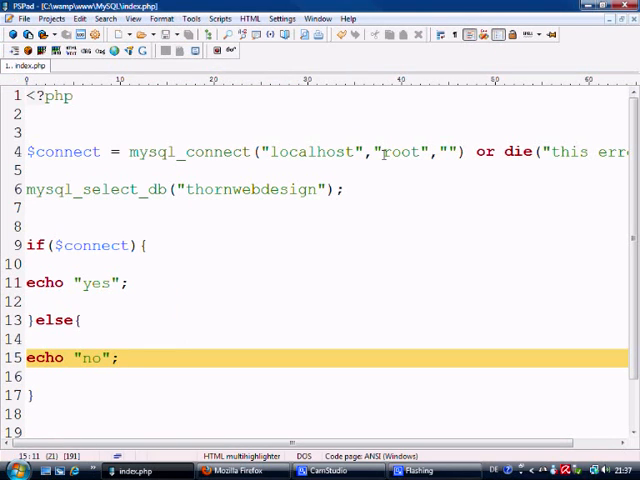
Blank the mysql_connect credentials, reload Firefox, and select the "this error" output.
click(400, 152)
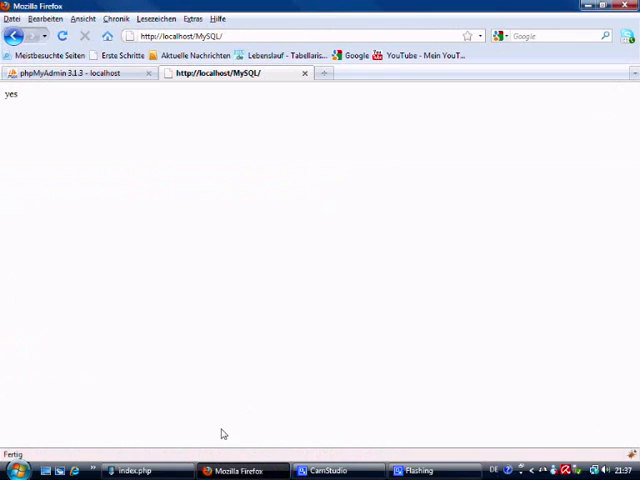
click(61, 36)
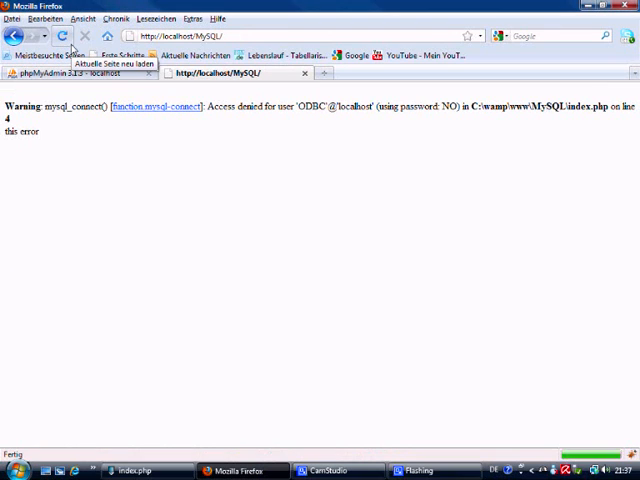
mouse_move(32, 155)
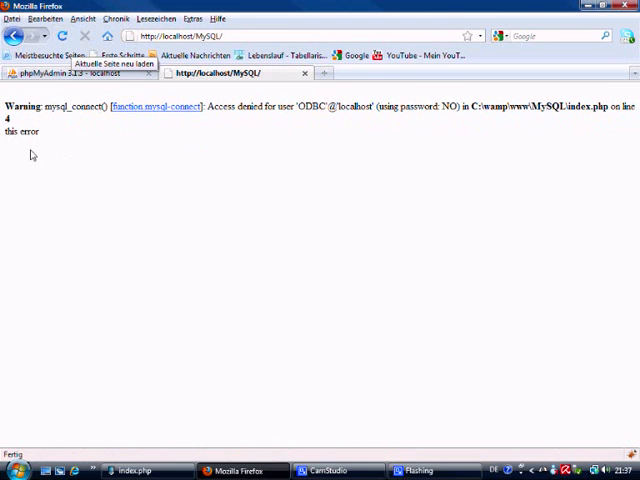
double_click(18, 131)
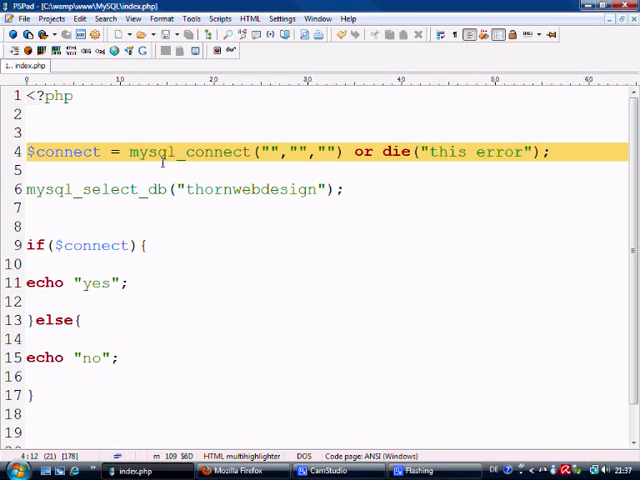
Prefix mysql_connect with @, reload to show only "this error", then return to index.php.
text(@)
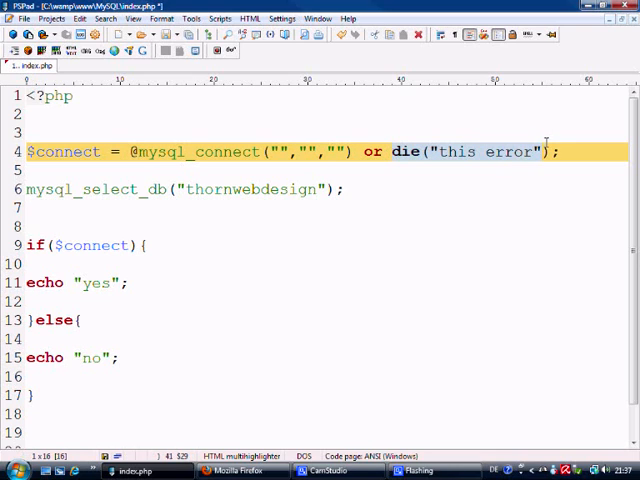
click(237, 470)
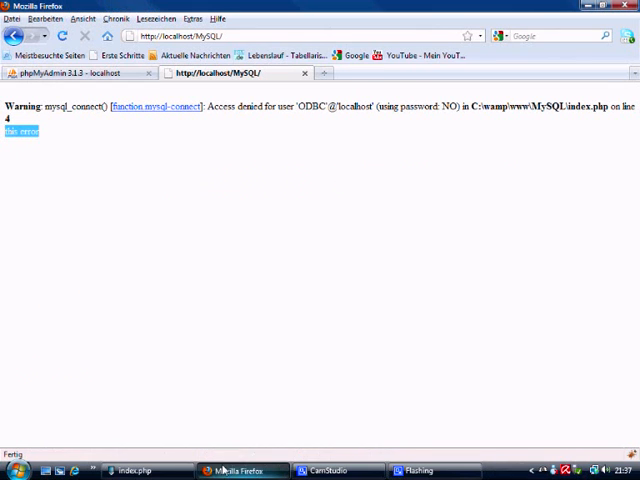
click(84, 35)
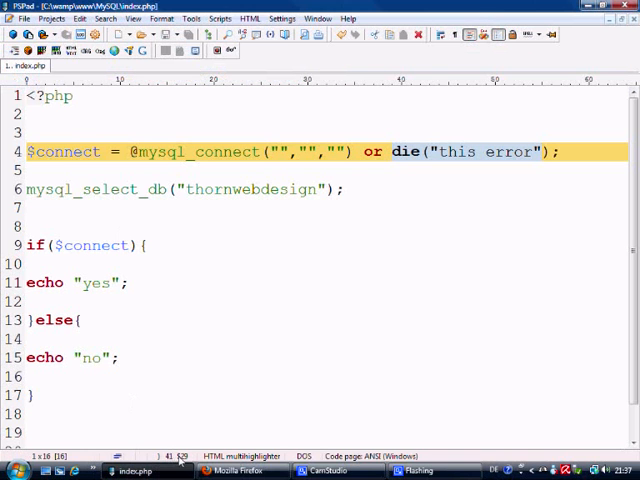
click(240, 470)
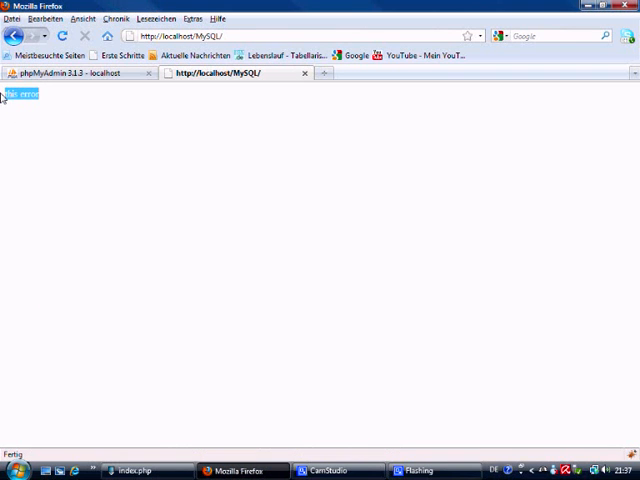
mouse_move(122, 179)
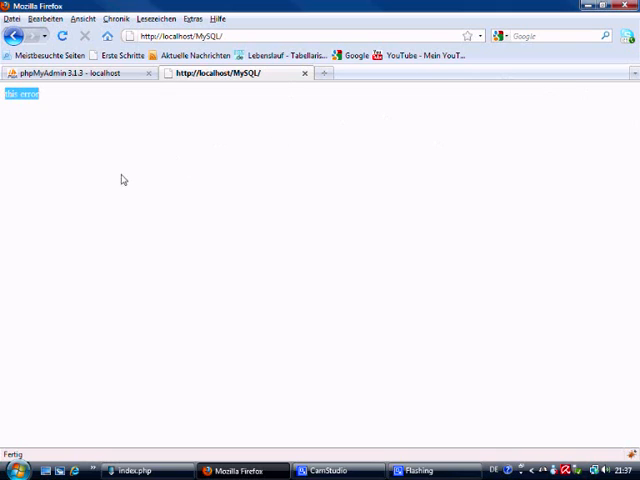
mouse_move(62, 155)
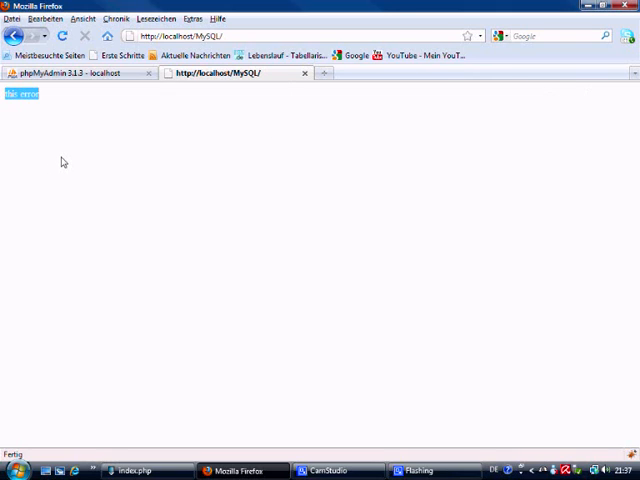
mouse_move(58, 164)
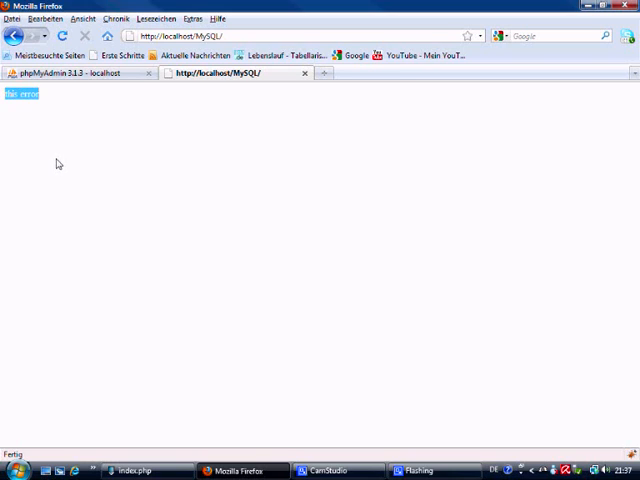
mouse_move(48, 166)
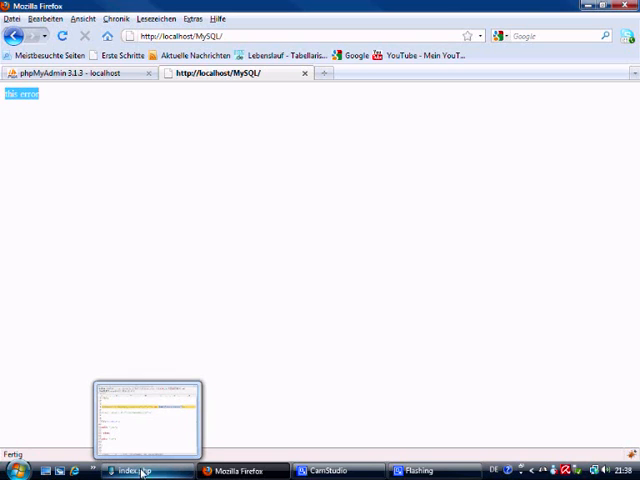
mouse_move(143, 471)
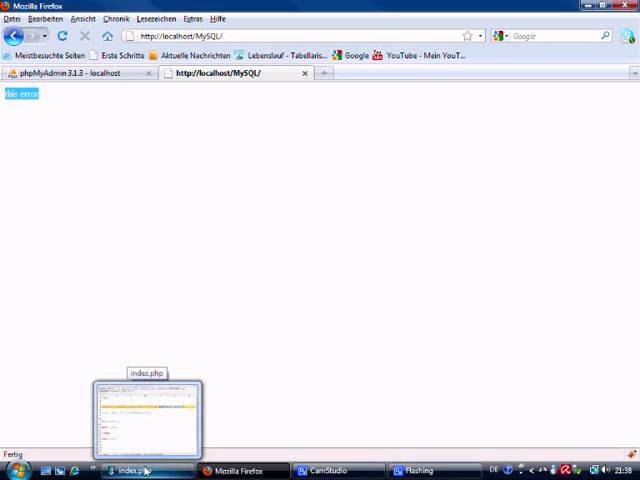
mouse_move(144, 468)
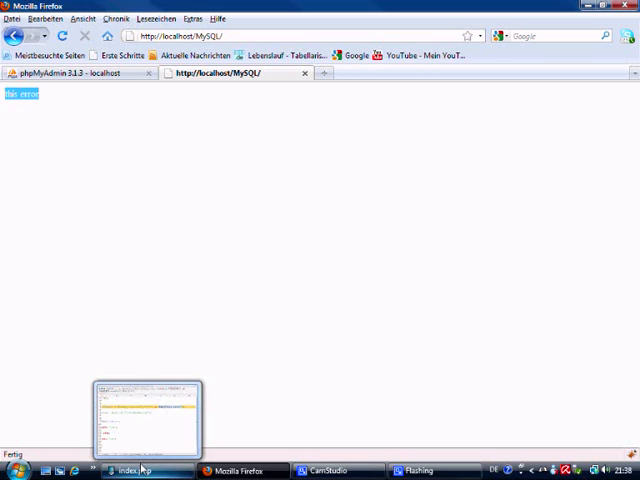
click(135, 470)
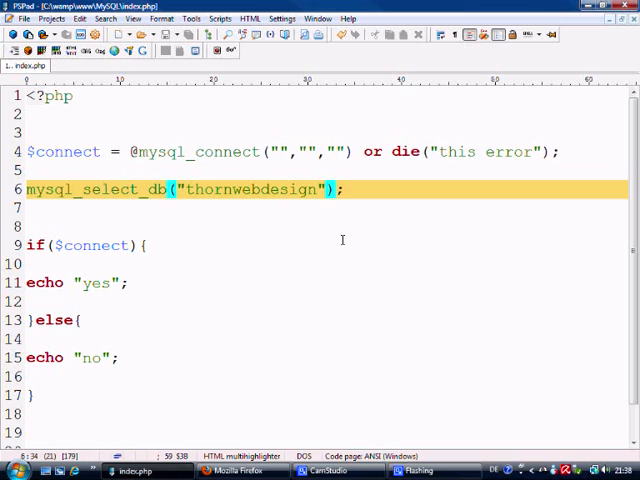
Add or die("database doesnt exist") to mysql_select_db and retype localhost and root.
text(or die)
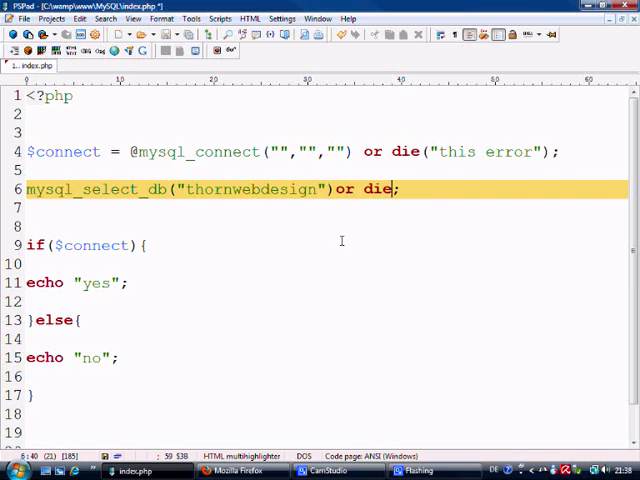
text((""))
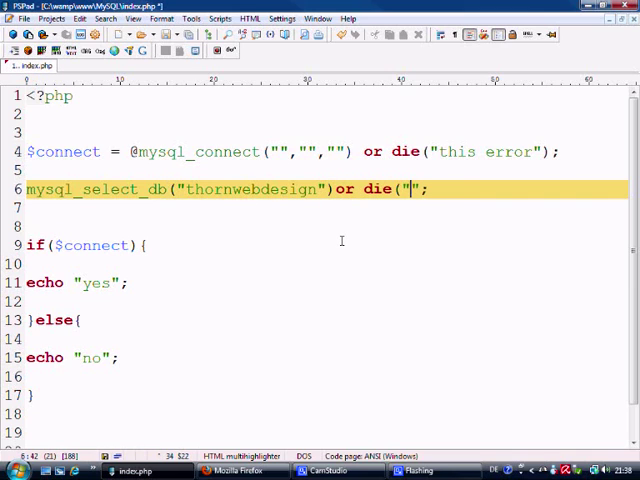
text(database)
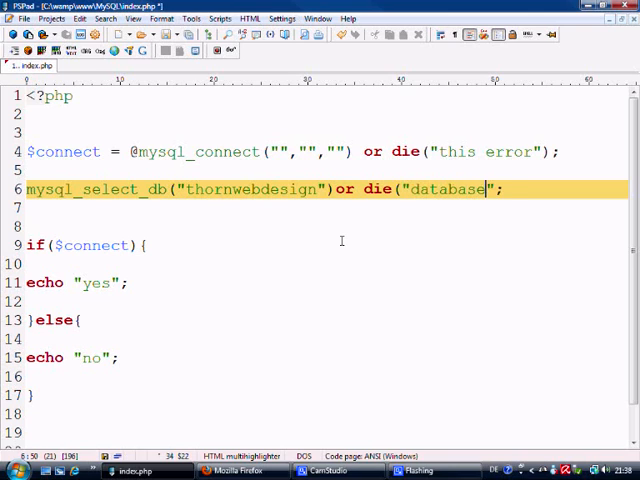
text(doesnt)
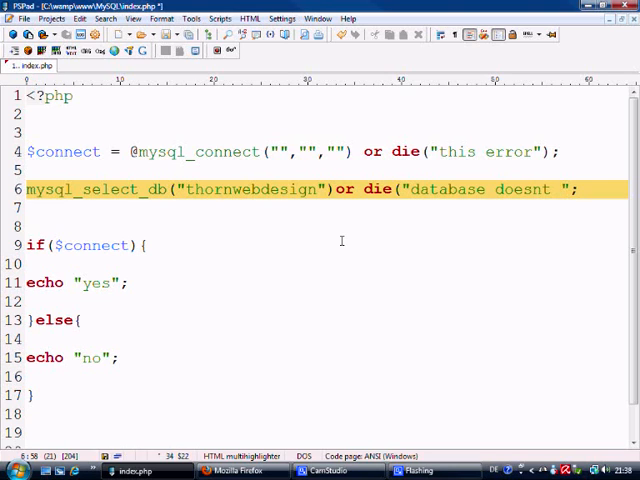
text(exist)
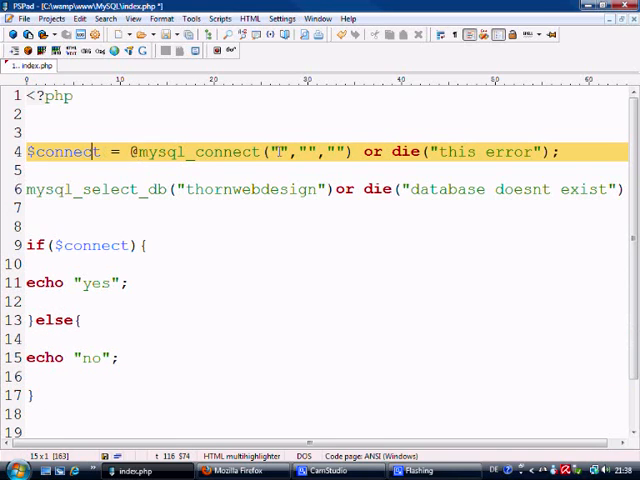
text(localhost)
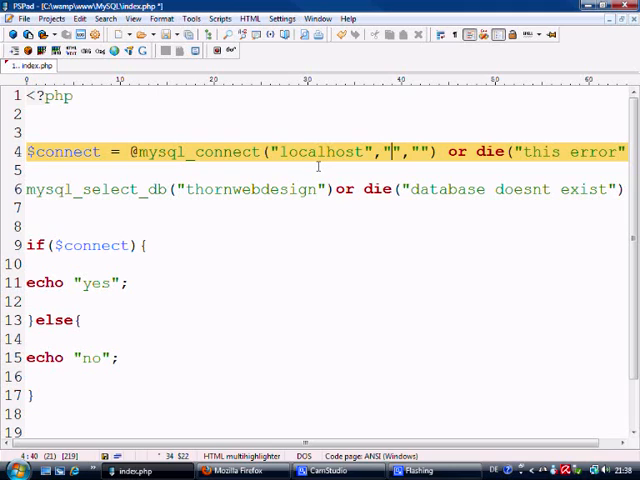
text(root)
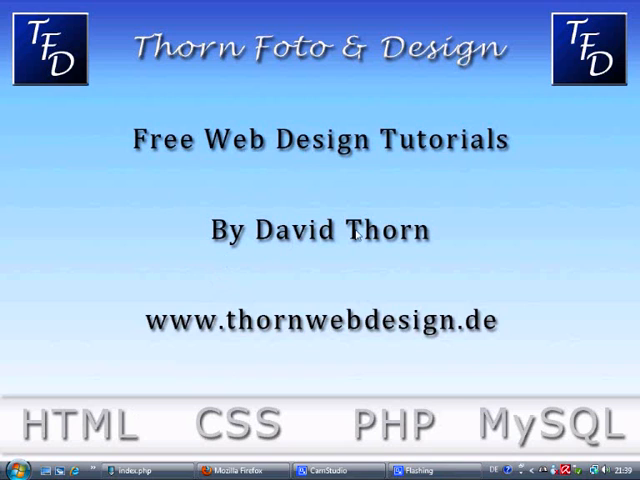
mouse_move(343, 335)
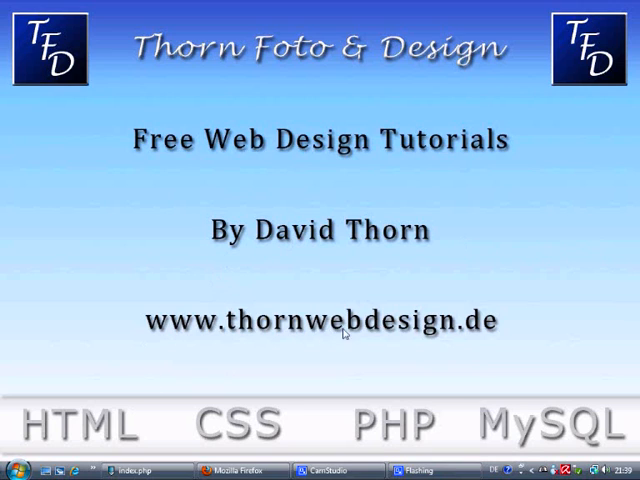
mouse_move(501, 280)
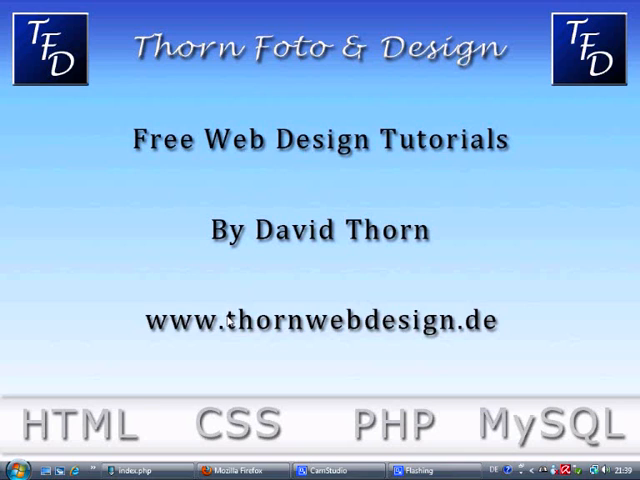
mouse_move(562, 252)
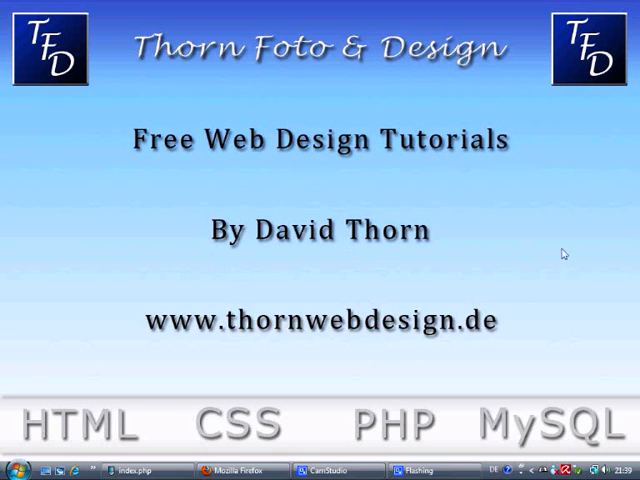